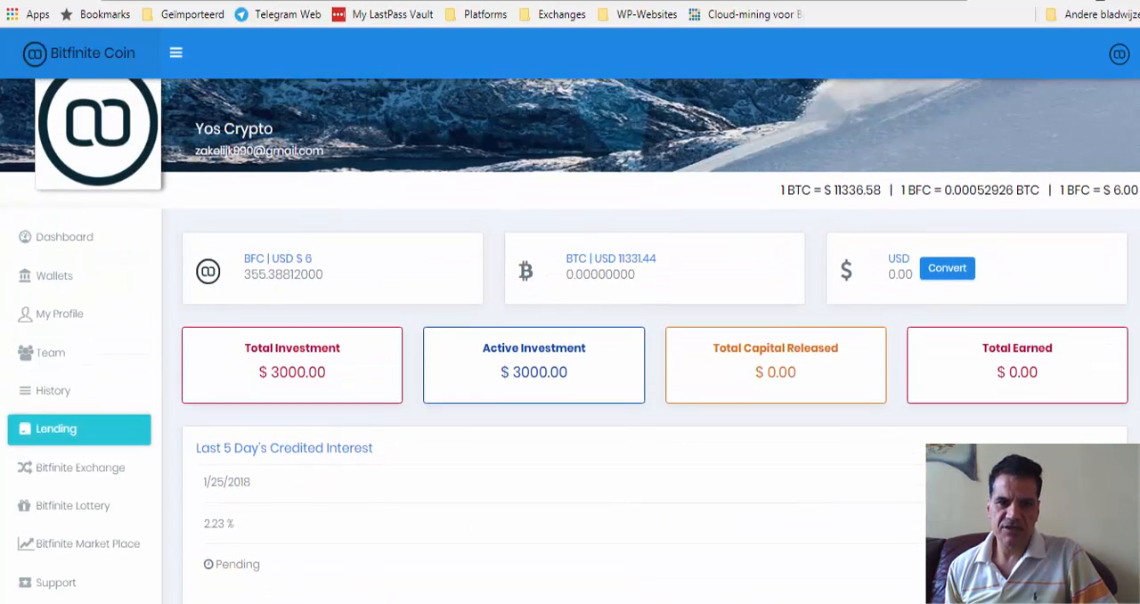
scroll("down", 3)
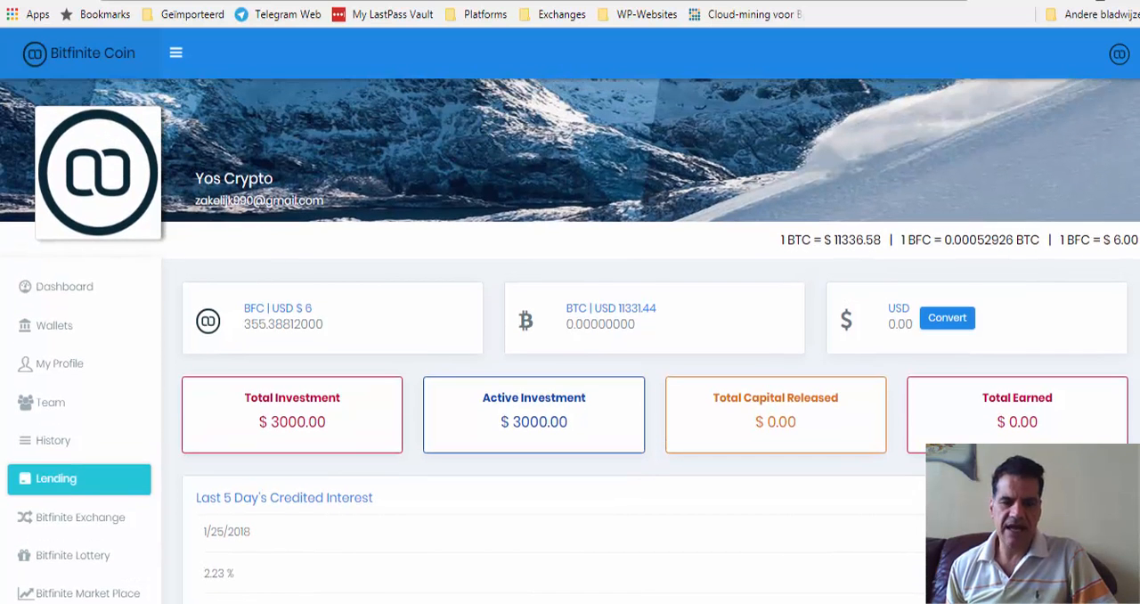
mouse_move(809, 248)
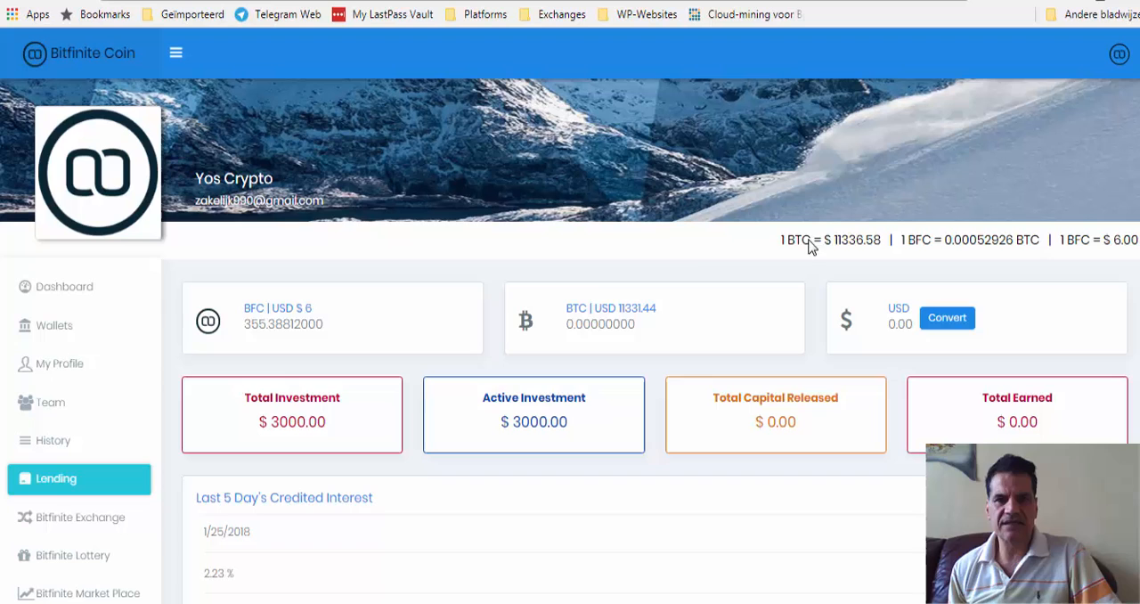
mouse_move(698, 241)
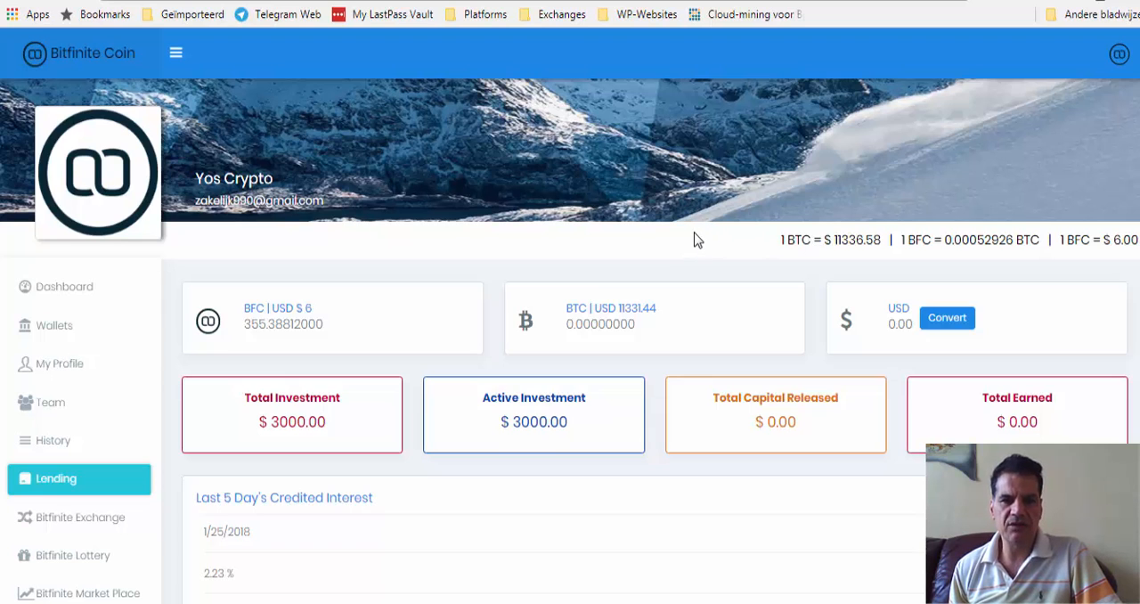
scroll("down", 3)
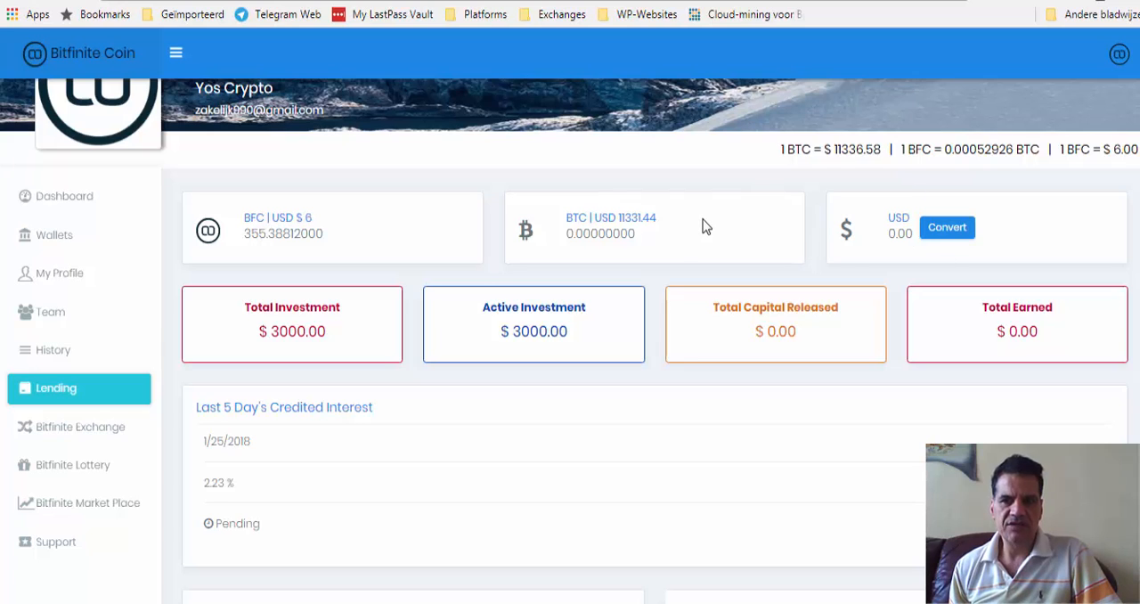
mouse_move(705, 235)
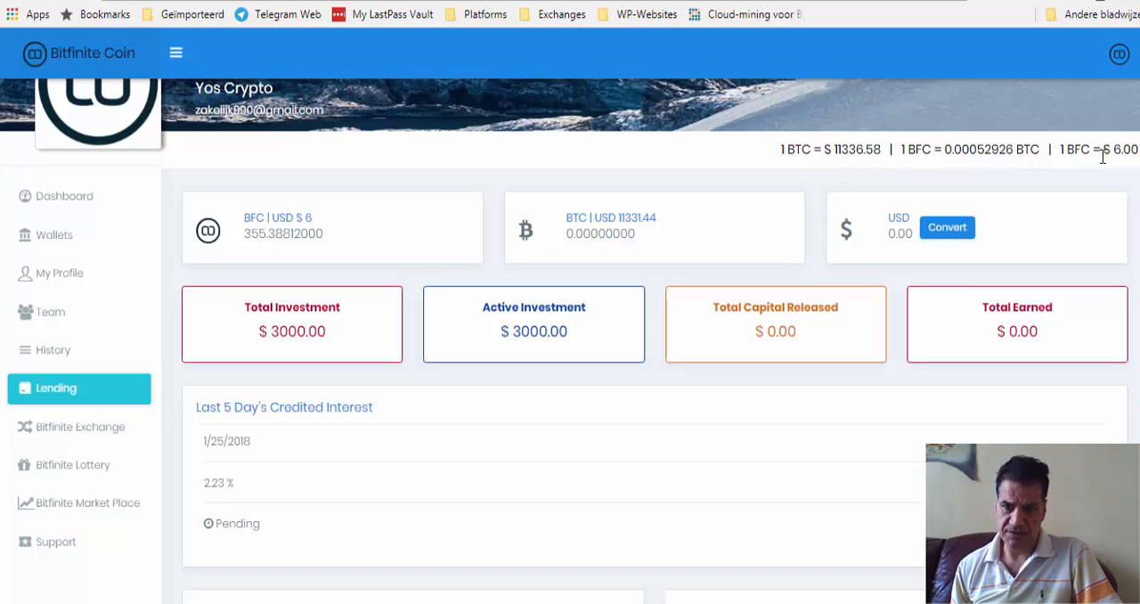
mouse_move(1126, 178)
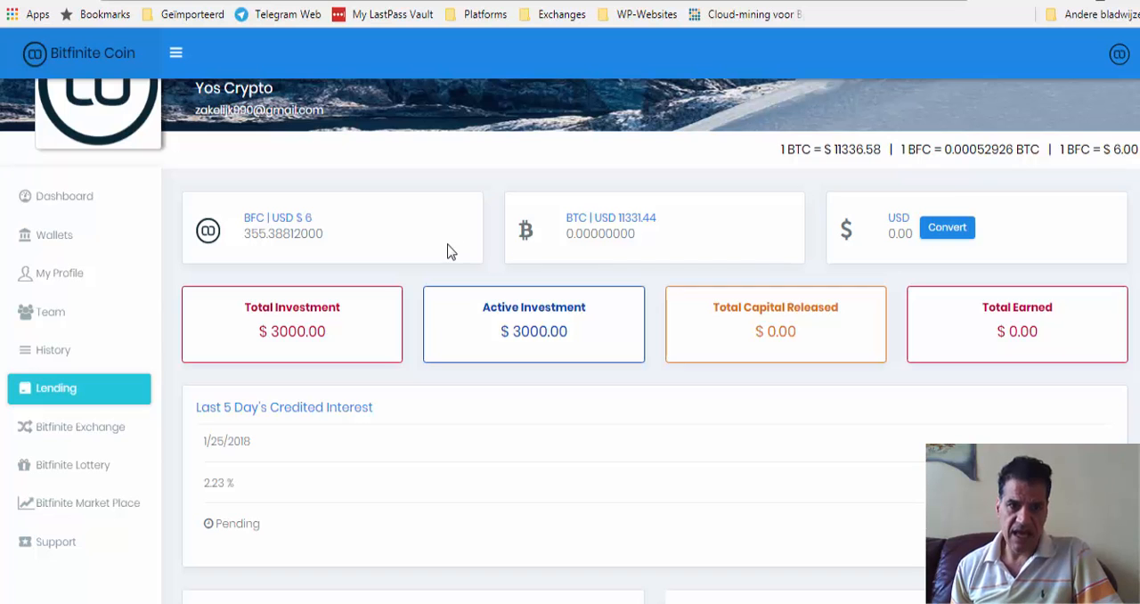
scroll("down", 3)
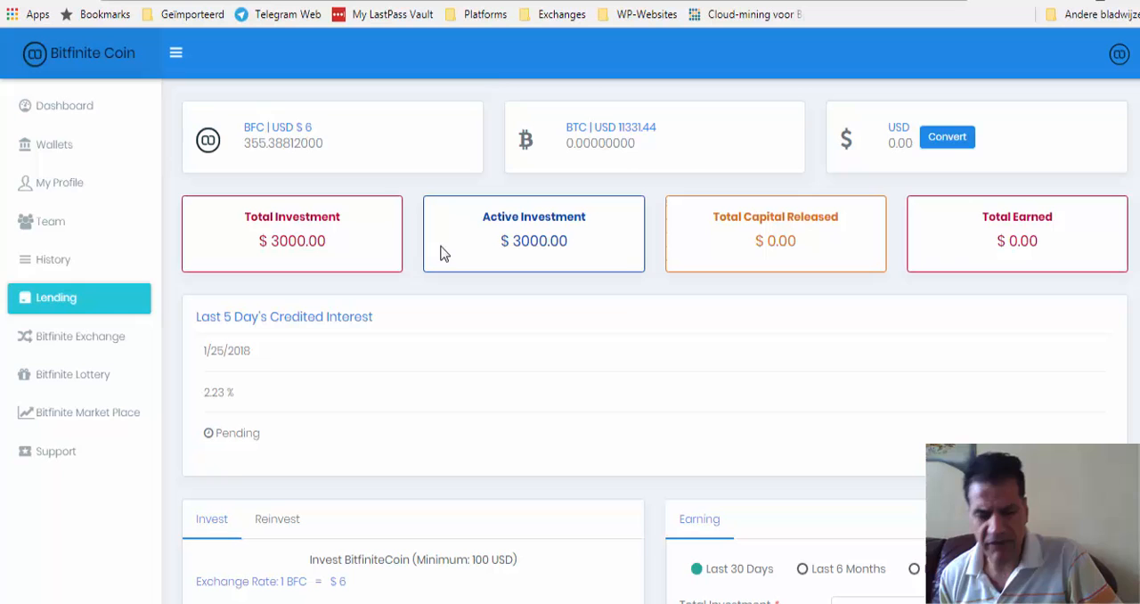
mouse_move(649, 342)
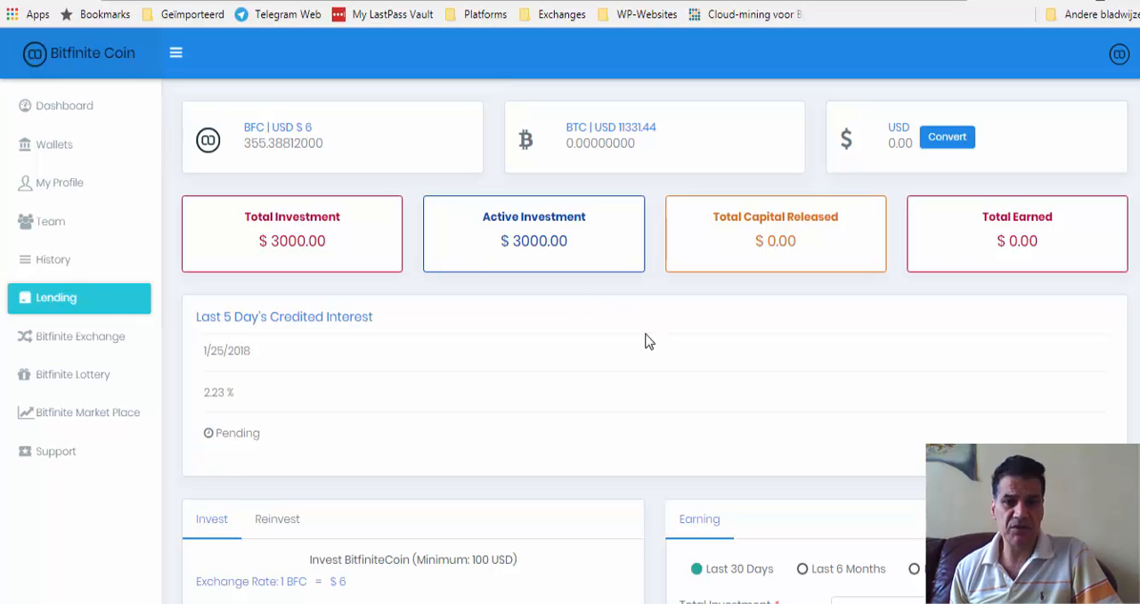
scroll("down", 3)
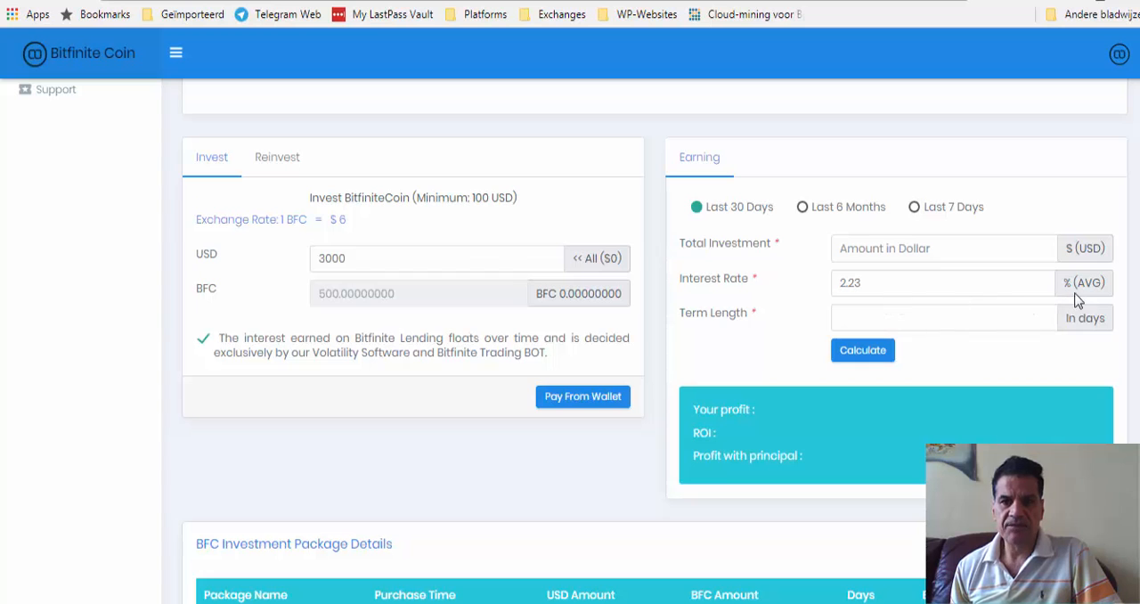
scroll("down", 3)
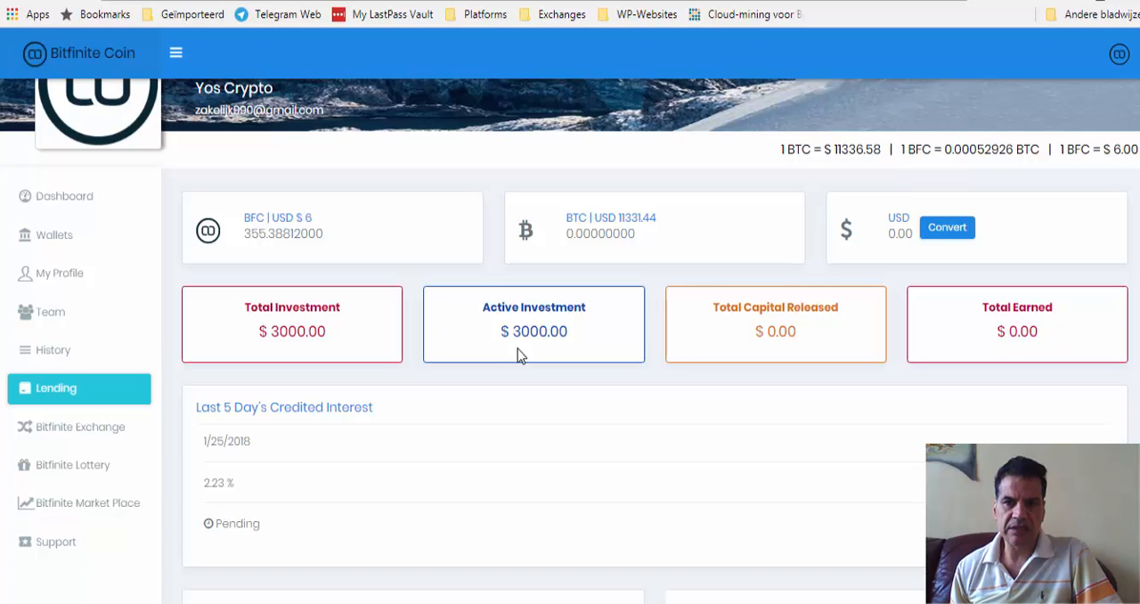
mouse_move(520, 355)
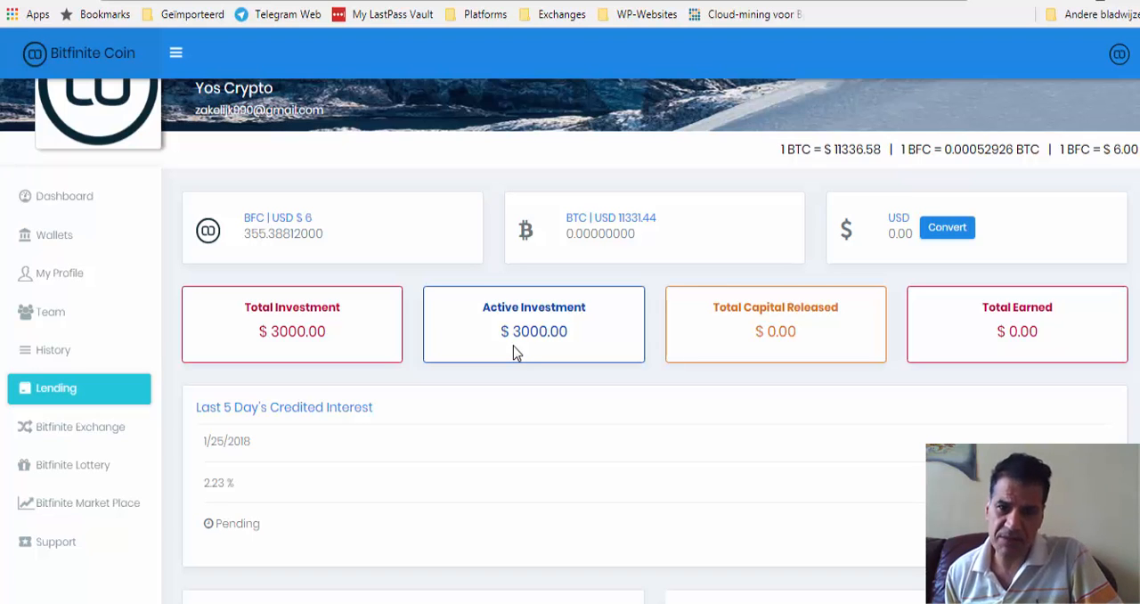
scroll("down", 3)
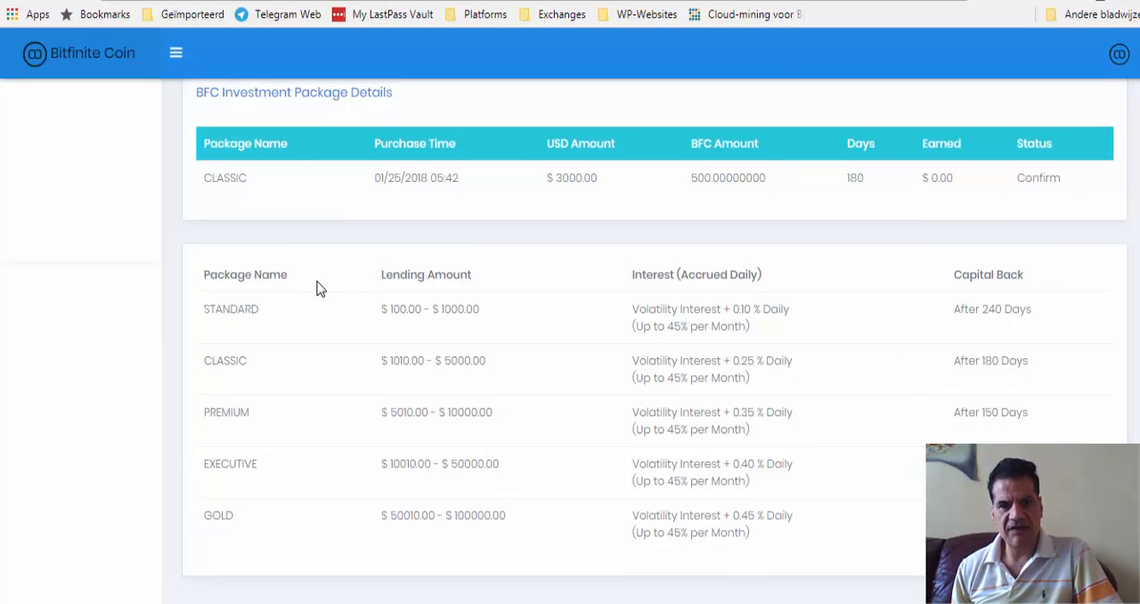
scroll("down", 3)
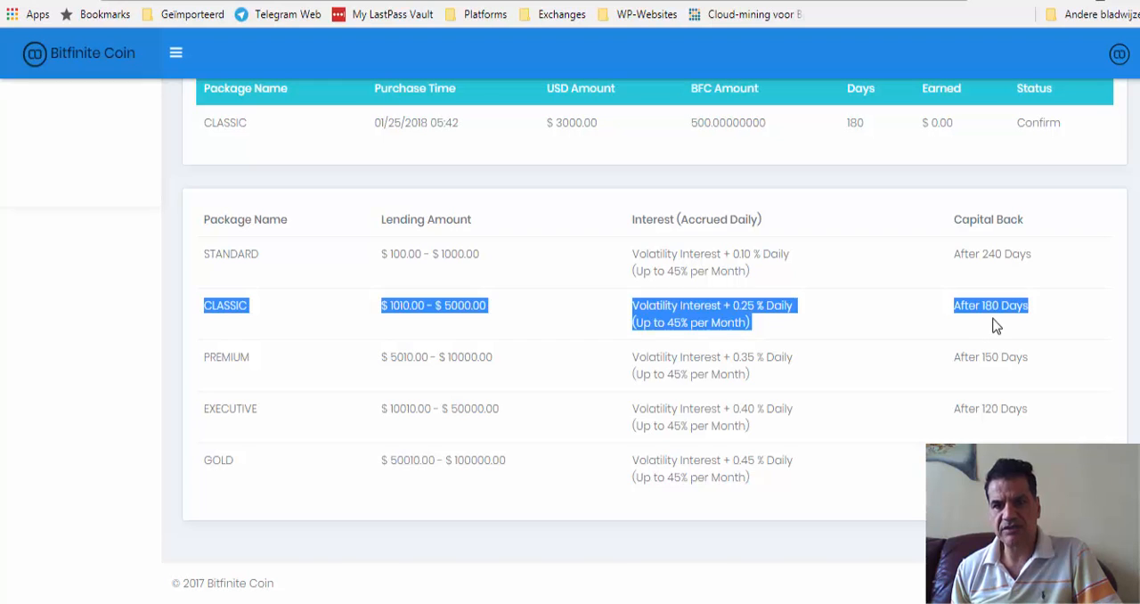
mouse_move(806, 338)
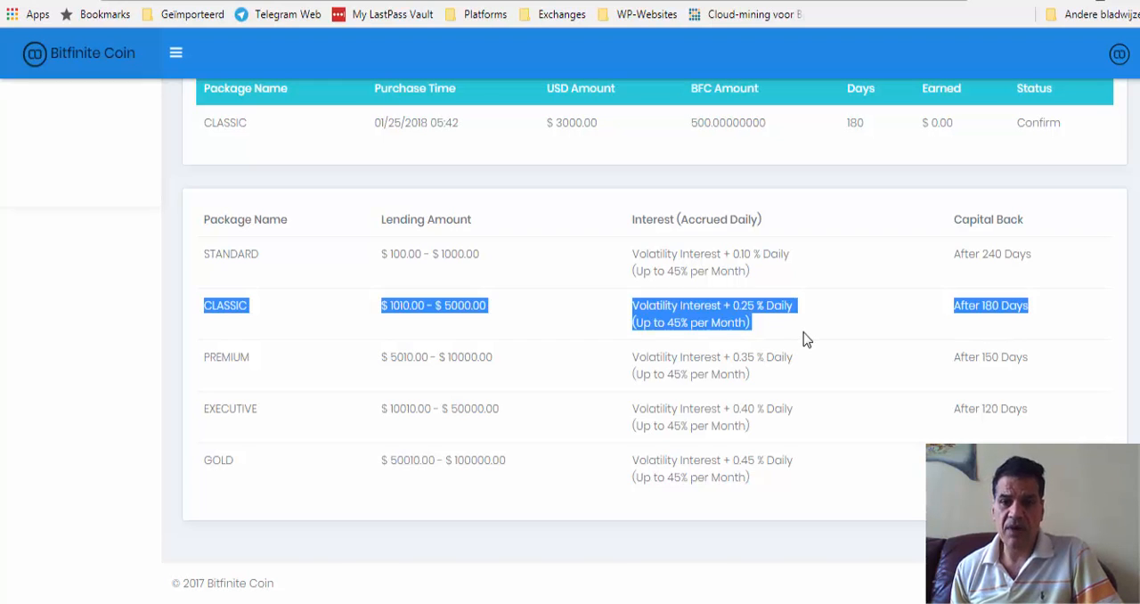
mouse_move(800, 342)
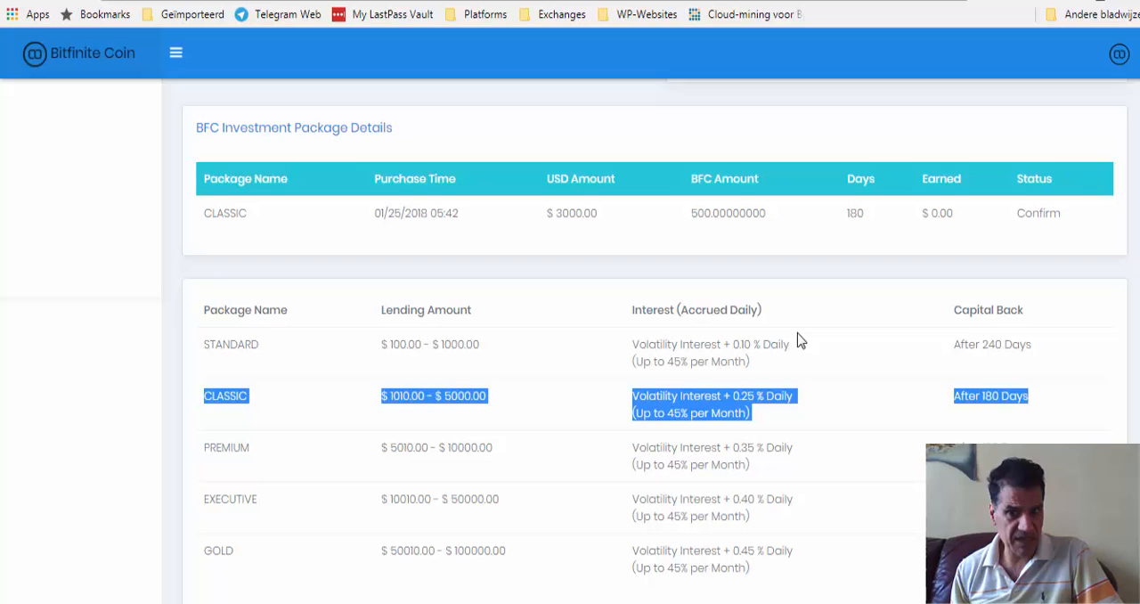
scroll("down", 3)
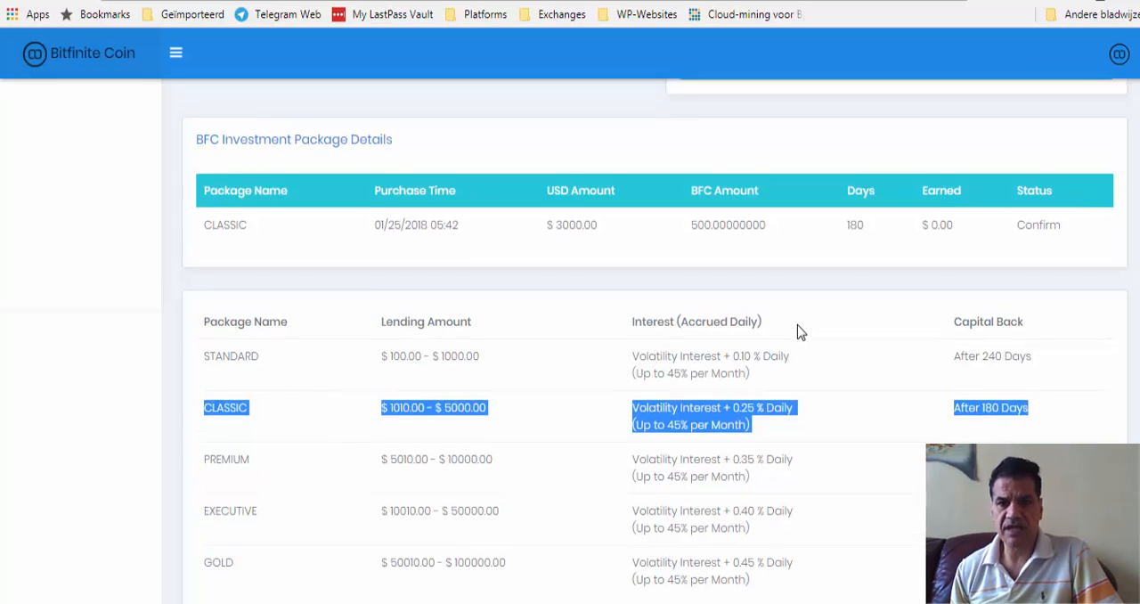
scroll("down", 3)
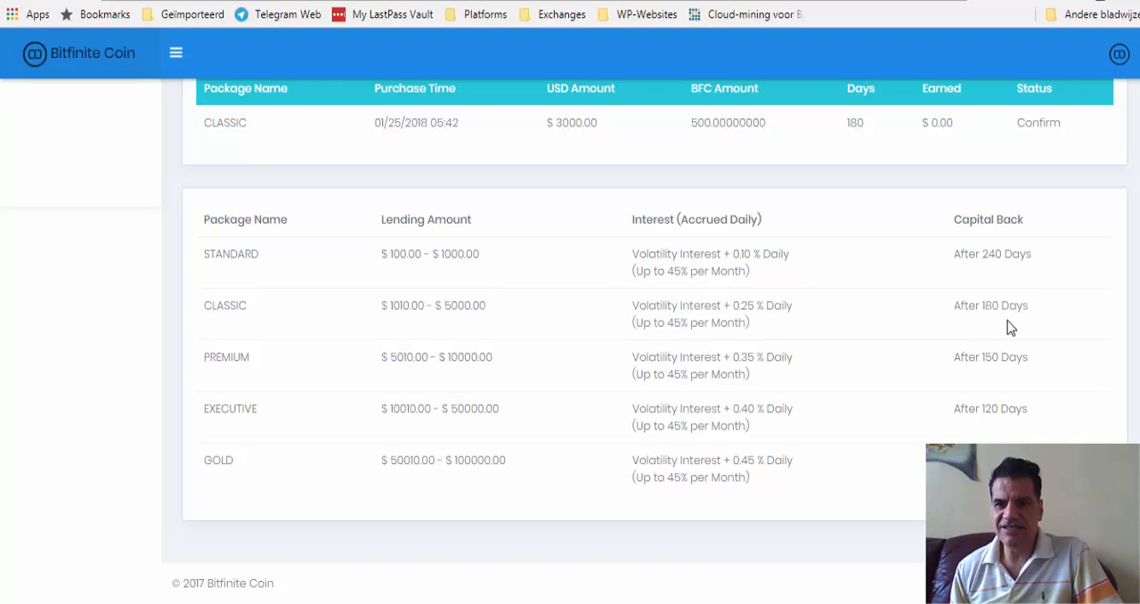
mouse_move(973, 314)
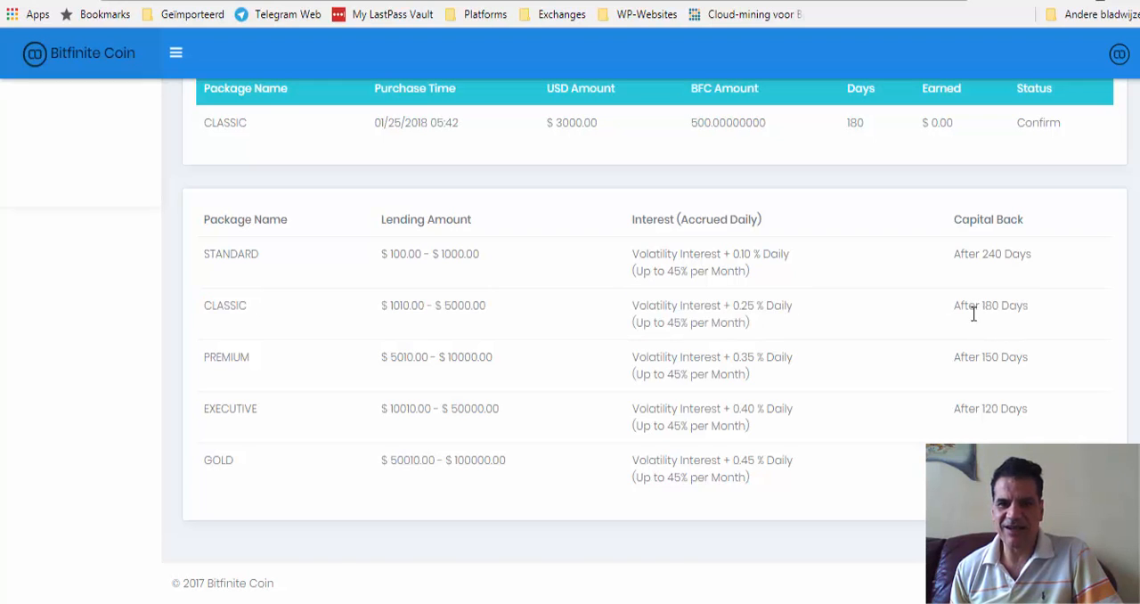
mouse_move(849, 324)
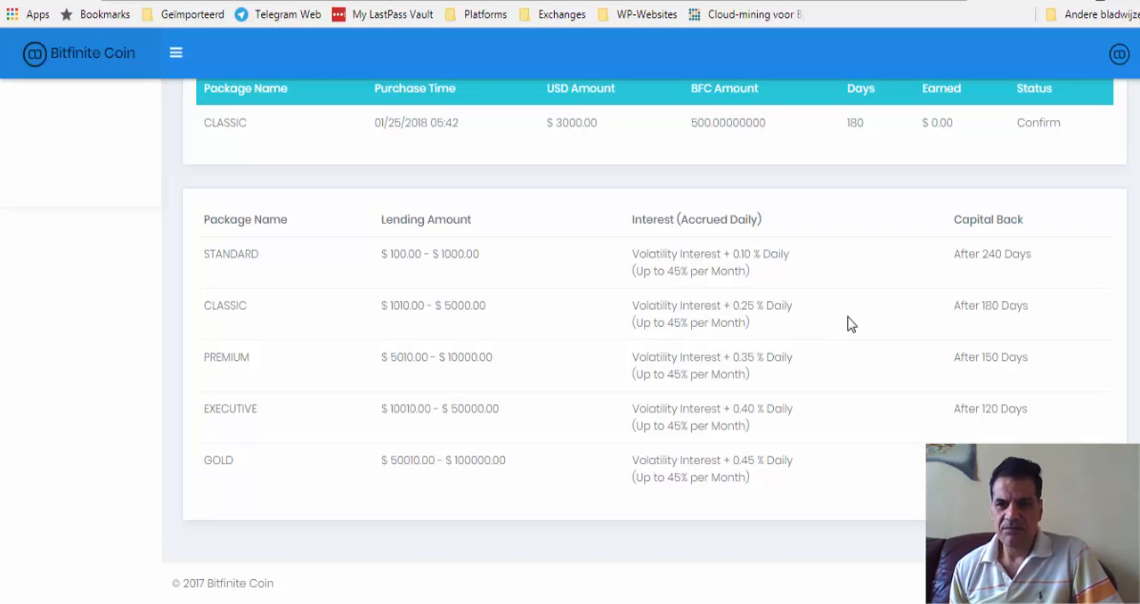
mouse_move(752, 325)
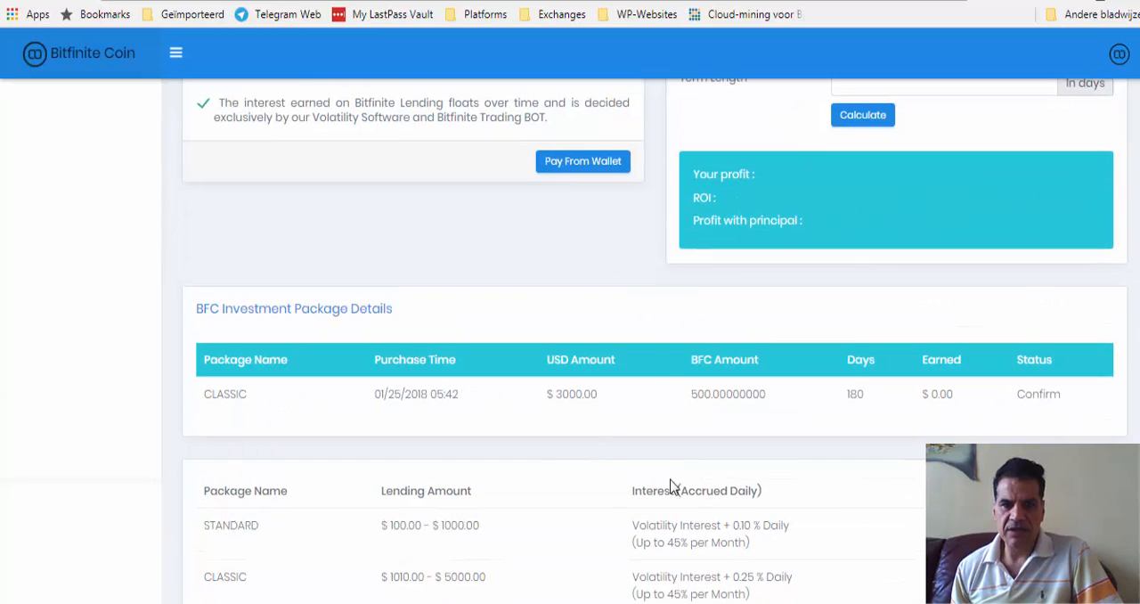
scroll("down", 3)
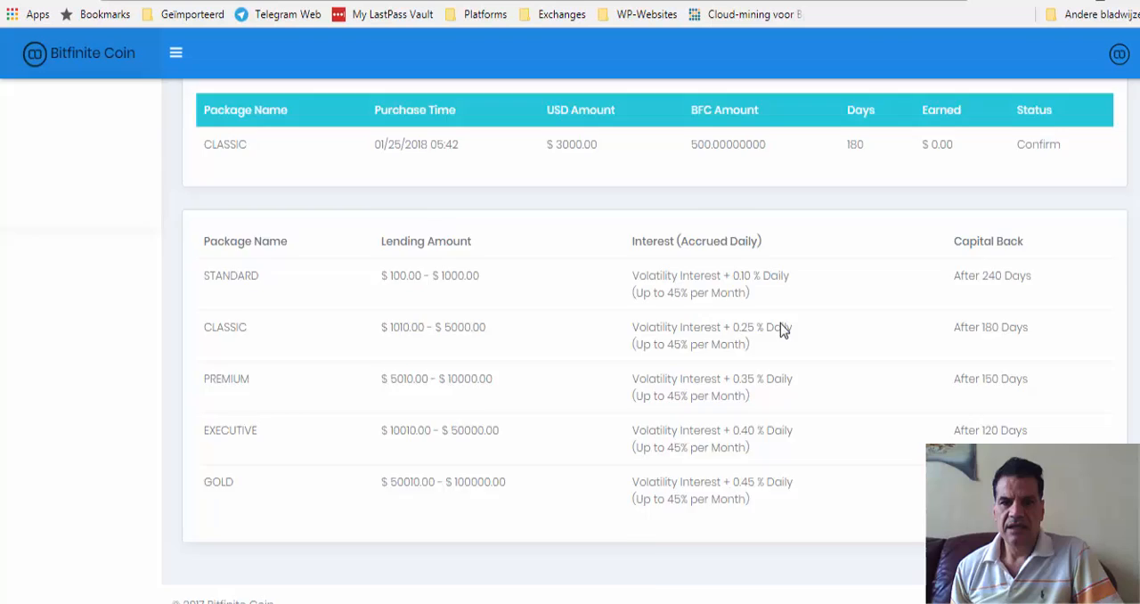
scroll("up", 3)
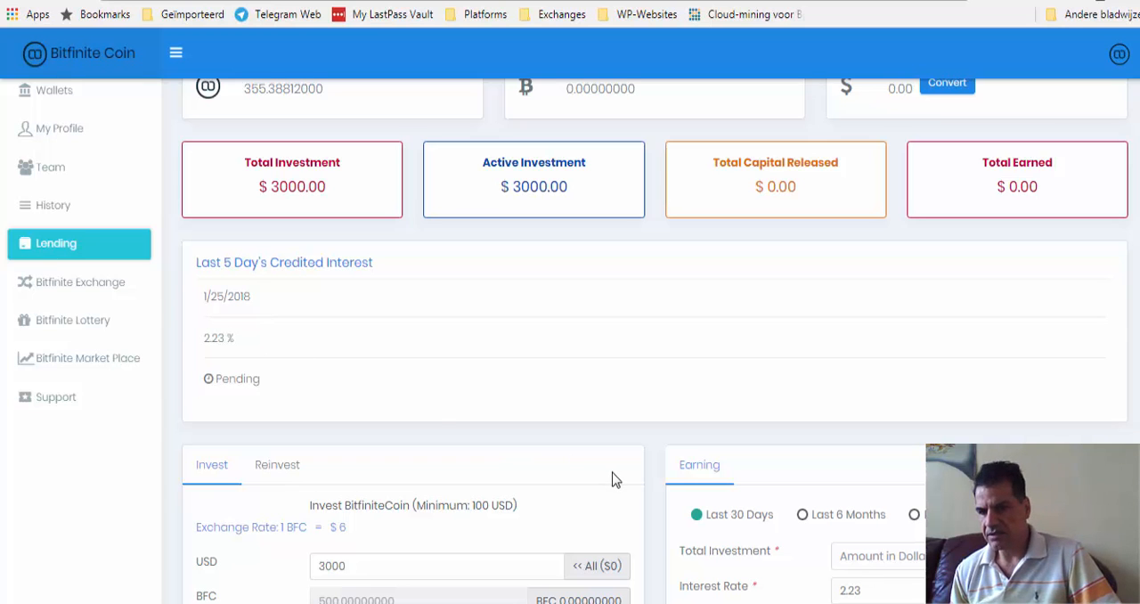
mouse_move(296, 413)
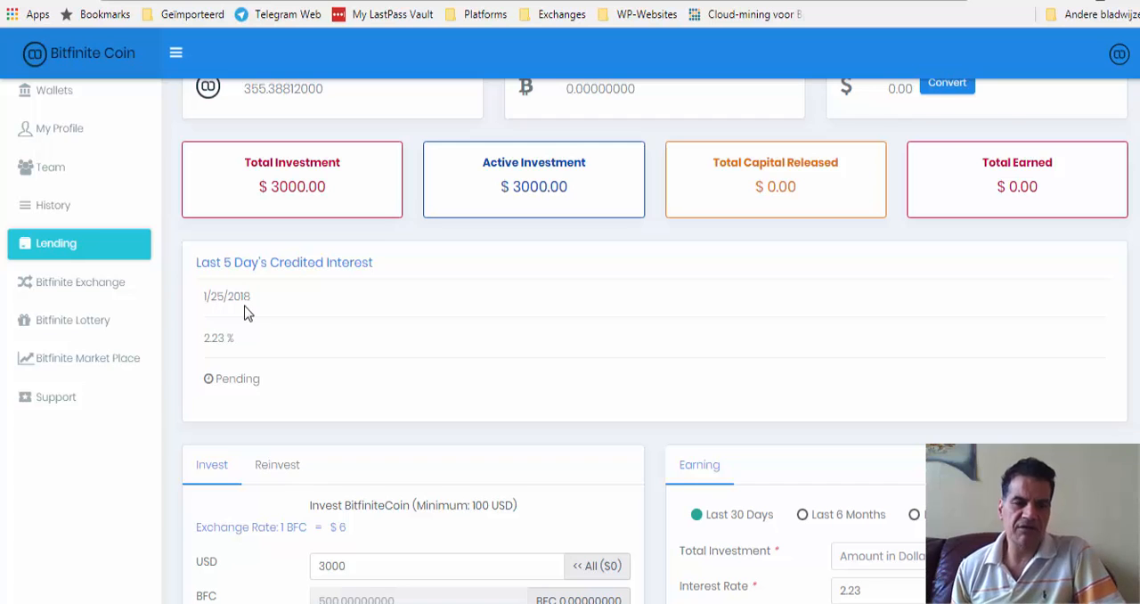
mouse_move(224, 368)
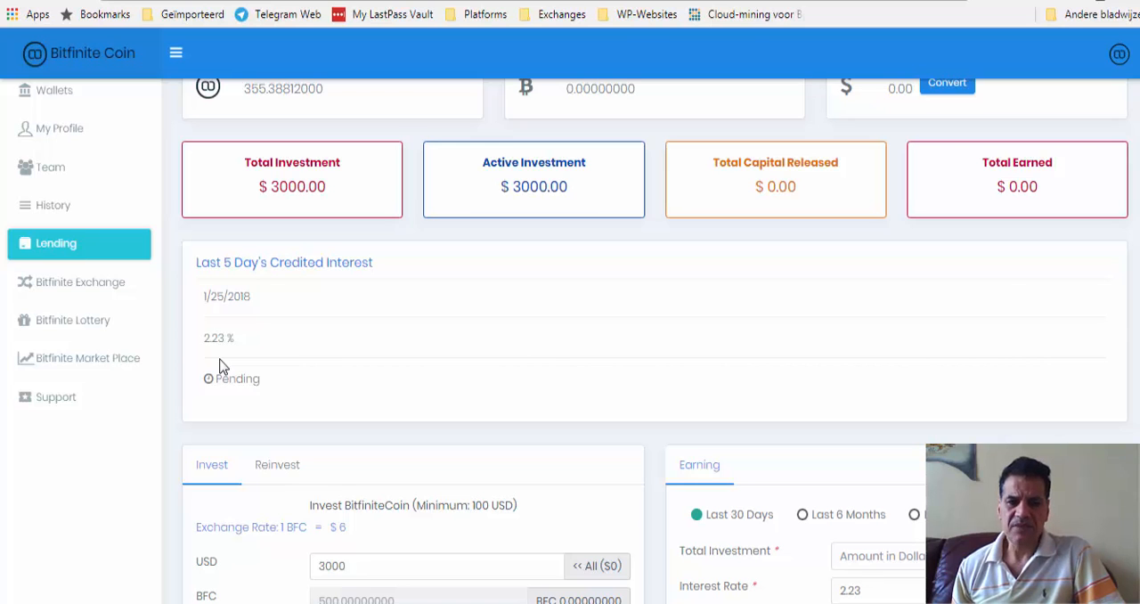
scroll("down", 3)
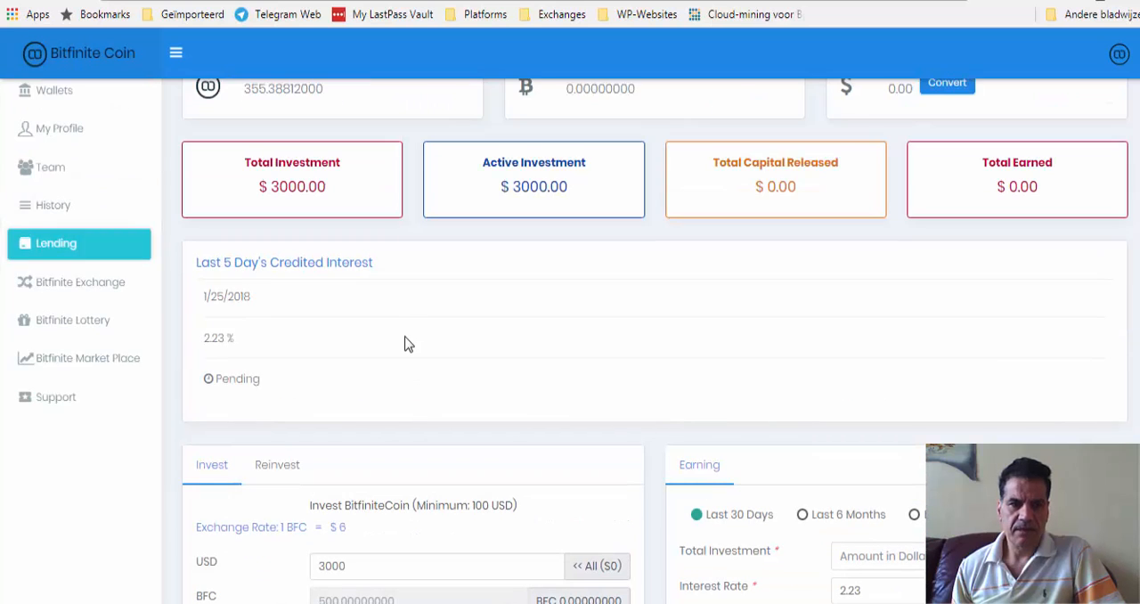
scroll("down", 3)
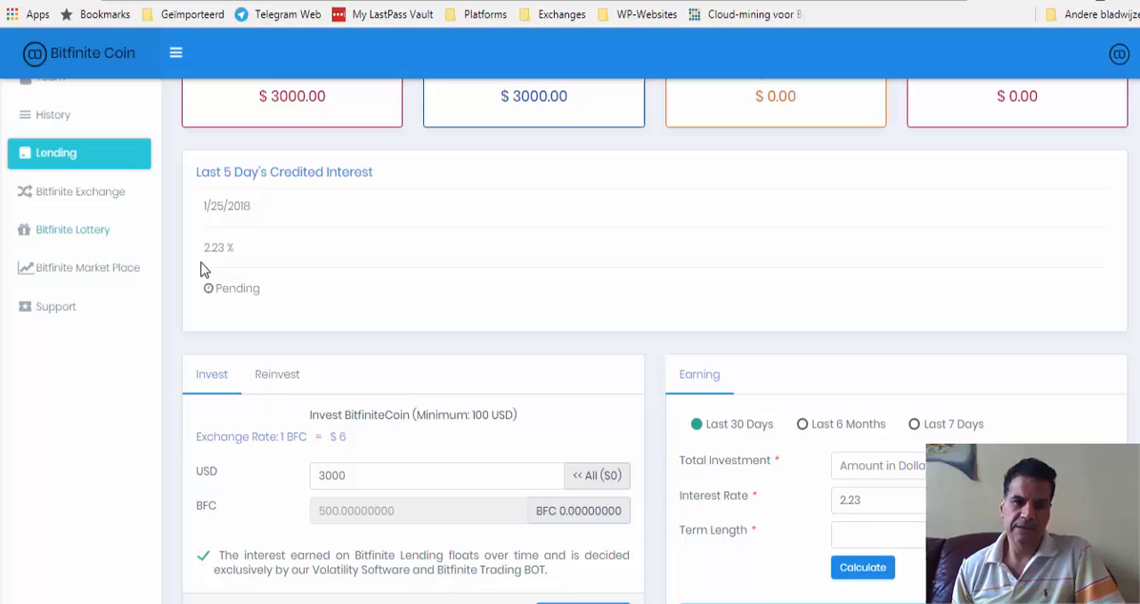
scroll("down", 3)
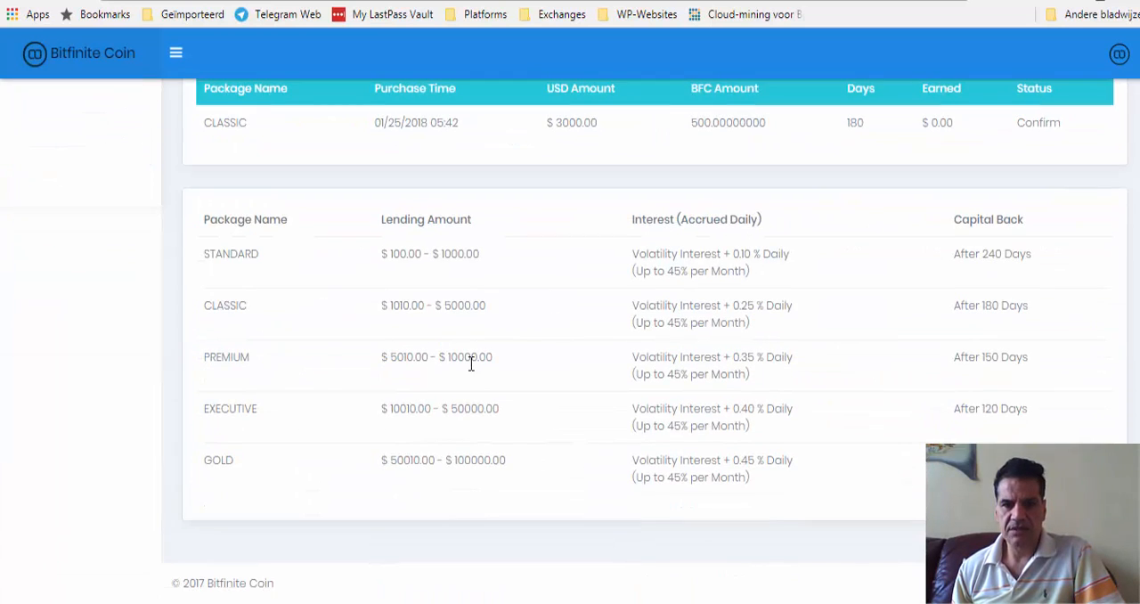
mouse_move(746, 321)
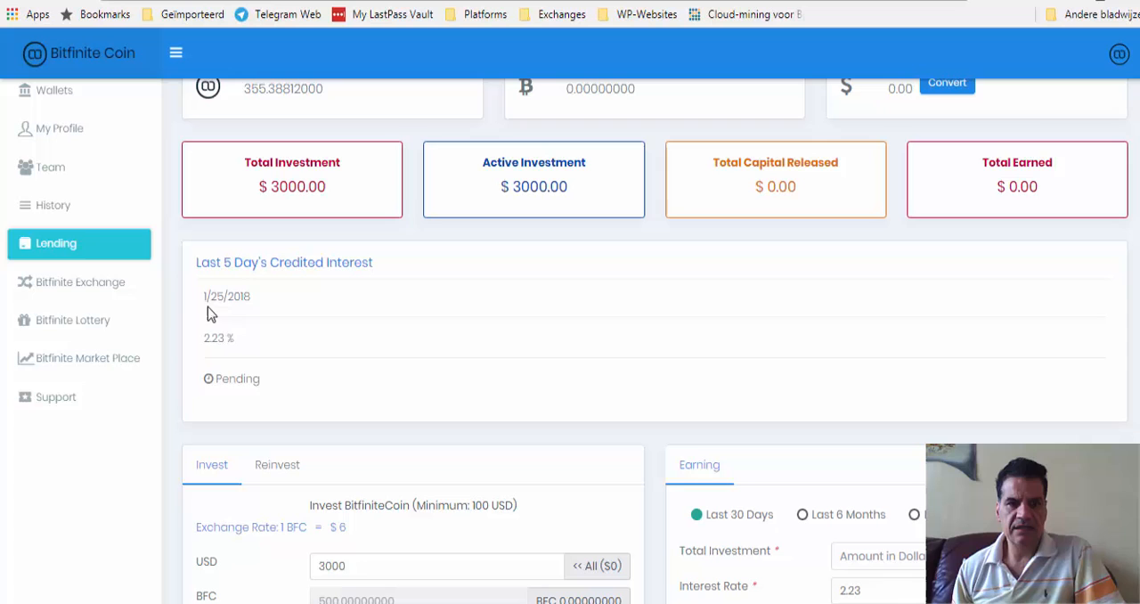
mouse_move(218, 364)
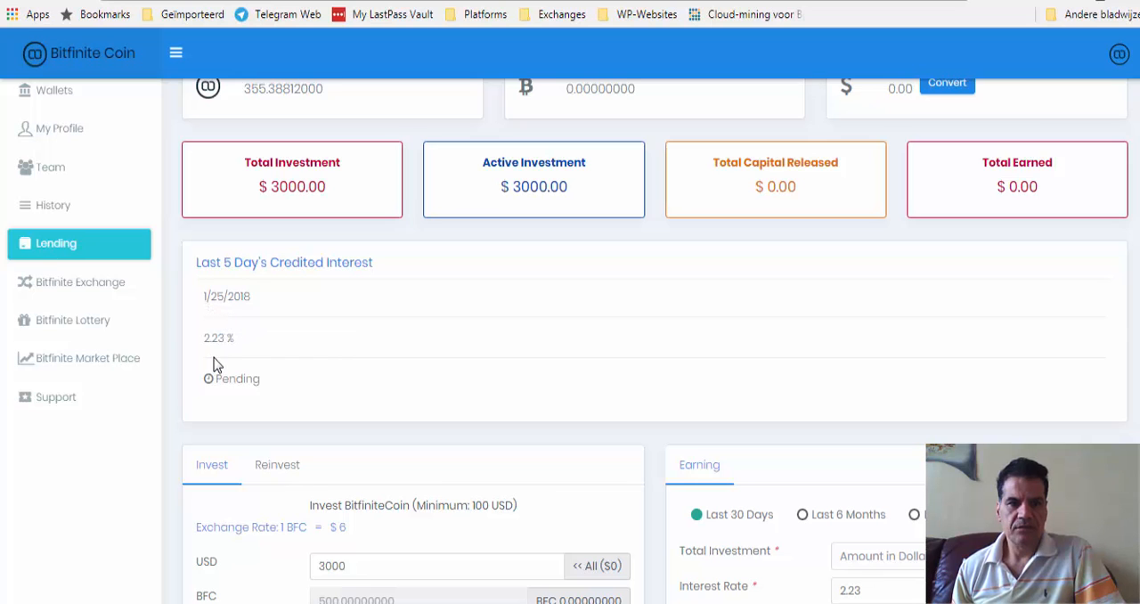
scroll("down", 3)
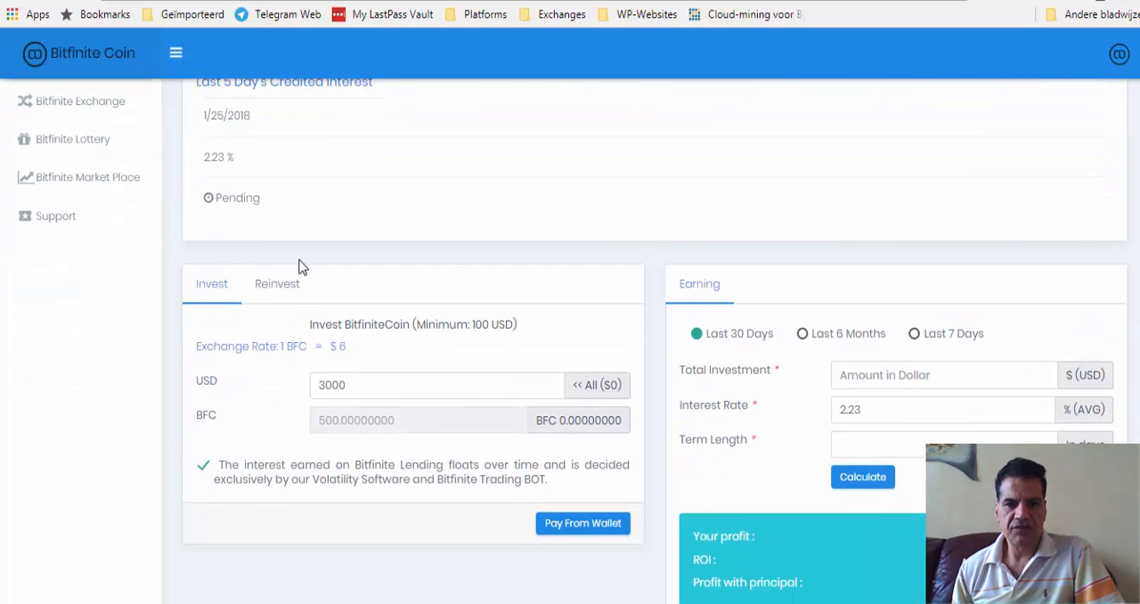
scroll("down", 3)
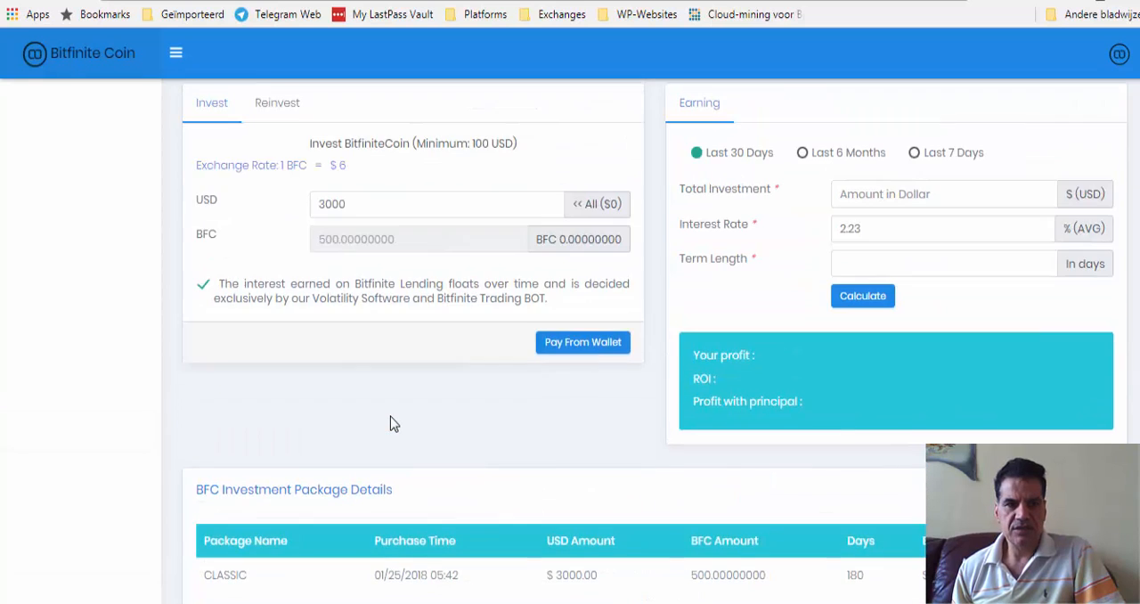
scroll("up", 3)
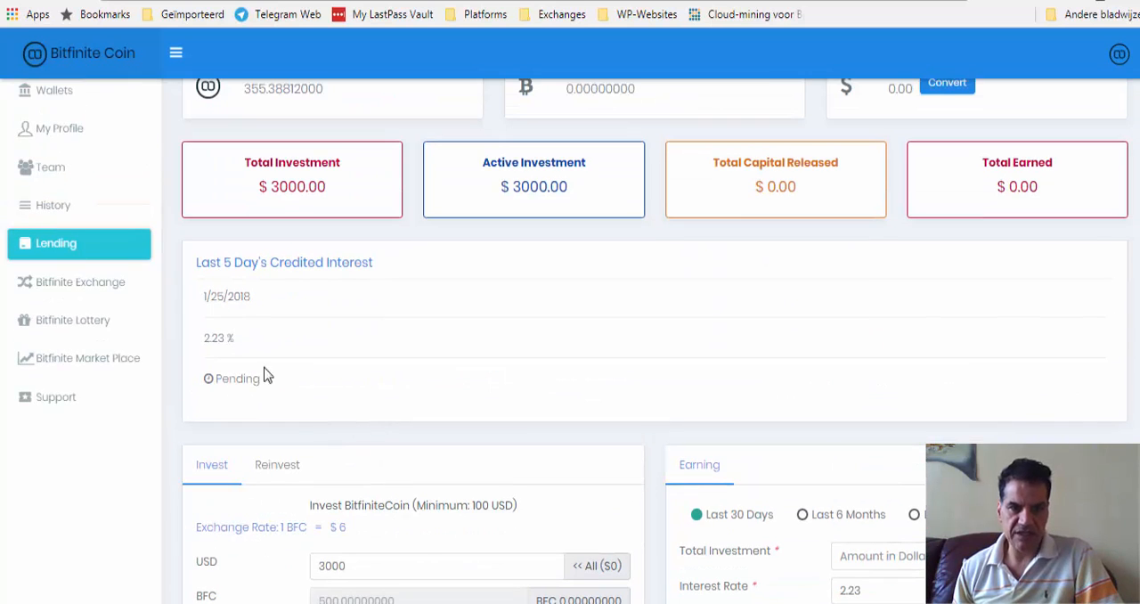
scroll("down", 3)
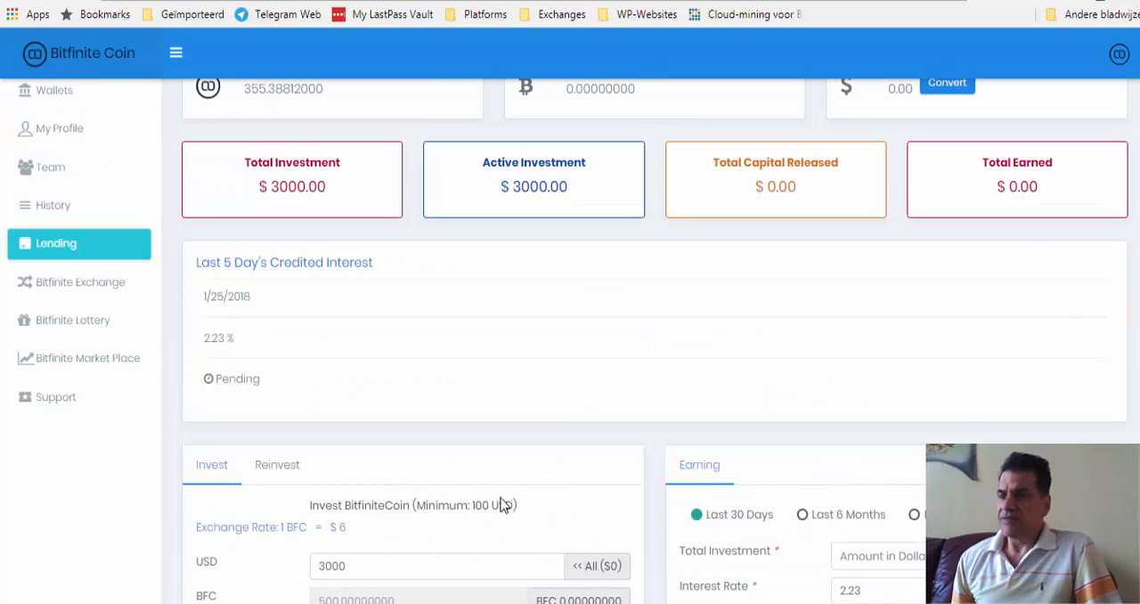
mouse_move(481, 496)
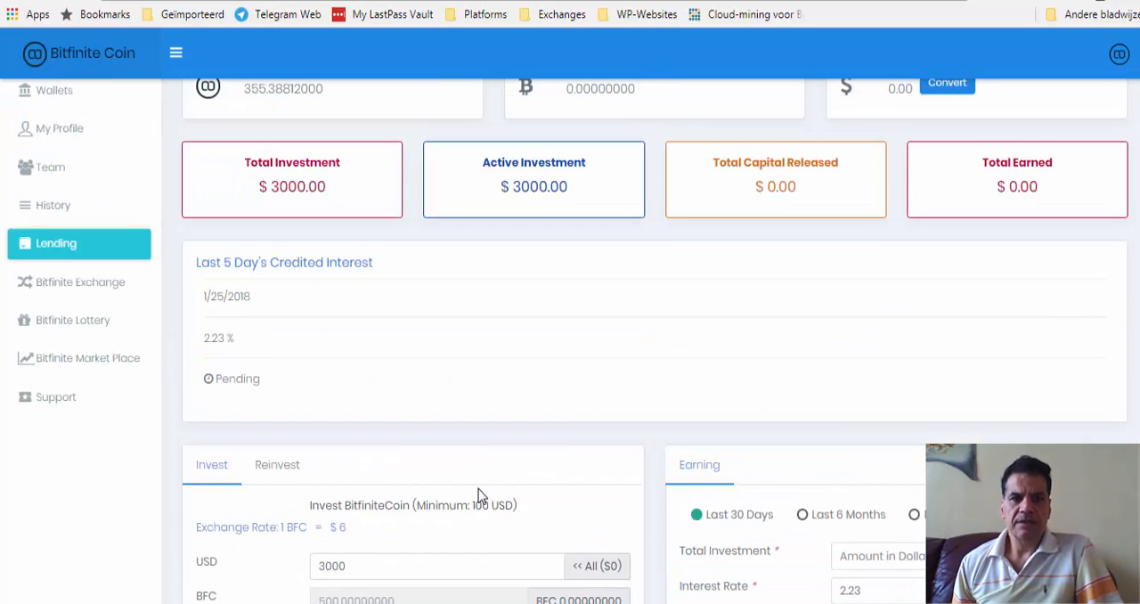